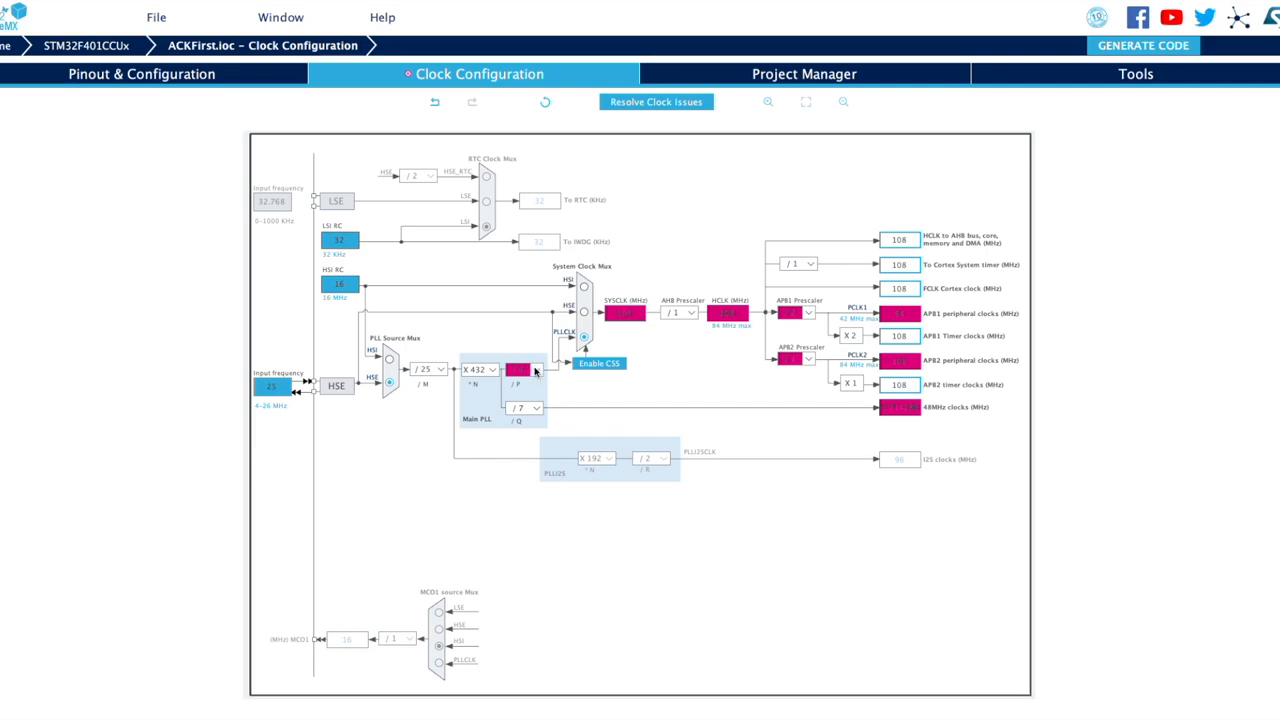
- Set the main PLL /P output divider so SYSCLK resolves to 54 MHz without errors
left_click(520, 368)
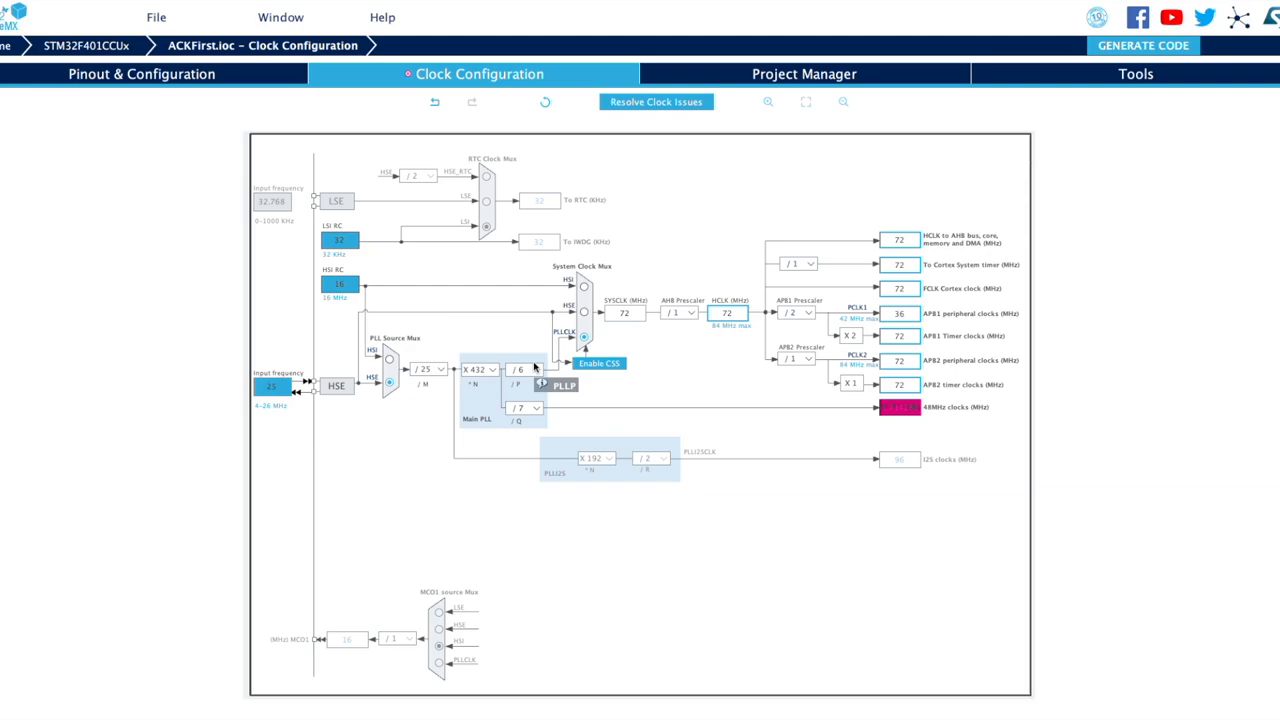
left_click(528, 368)
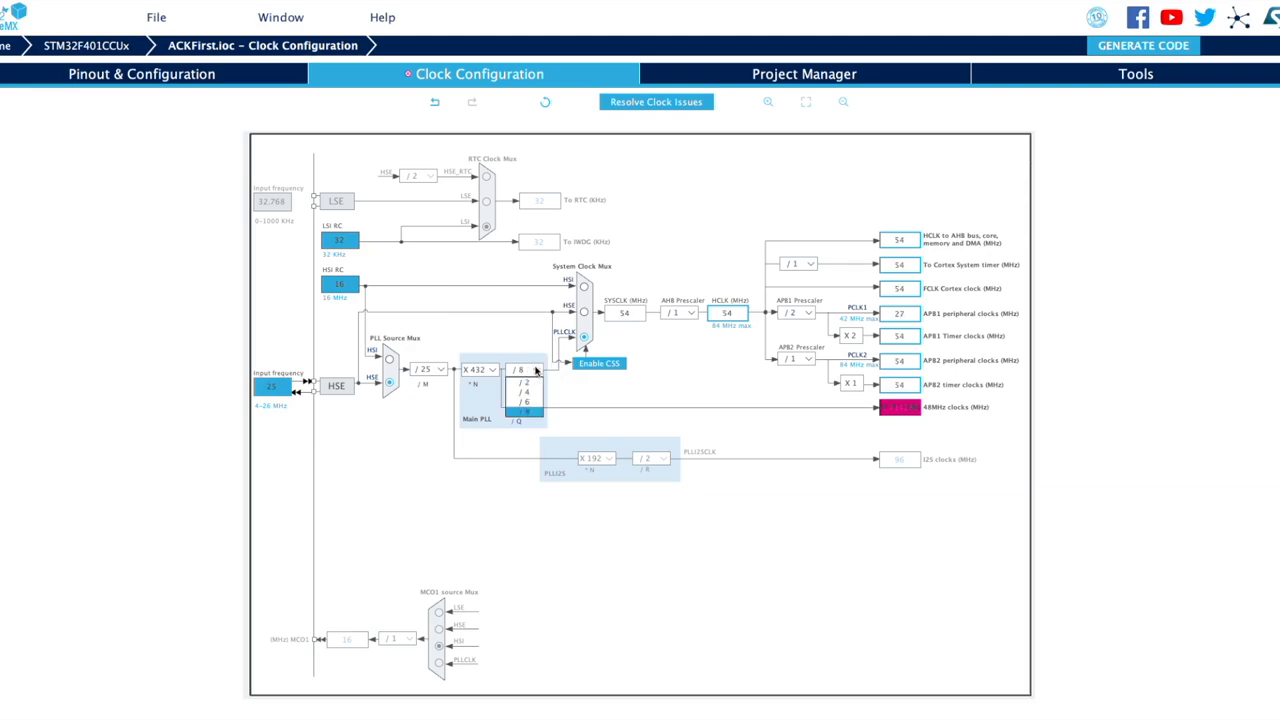